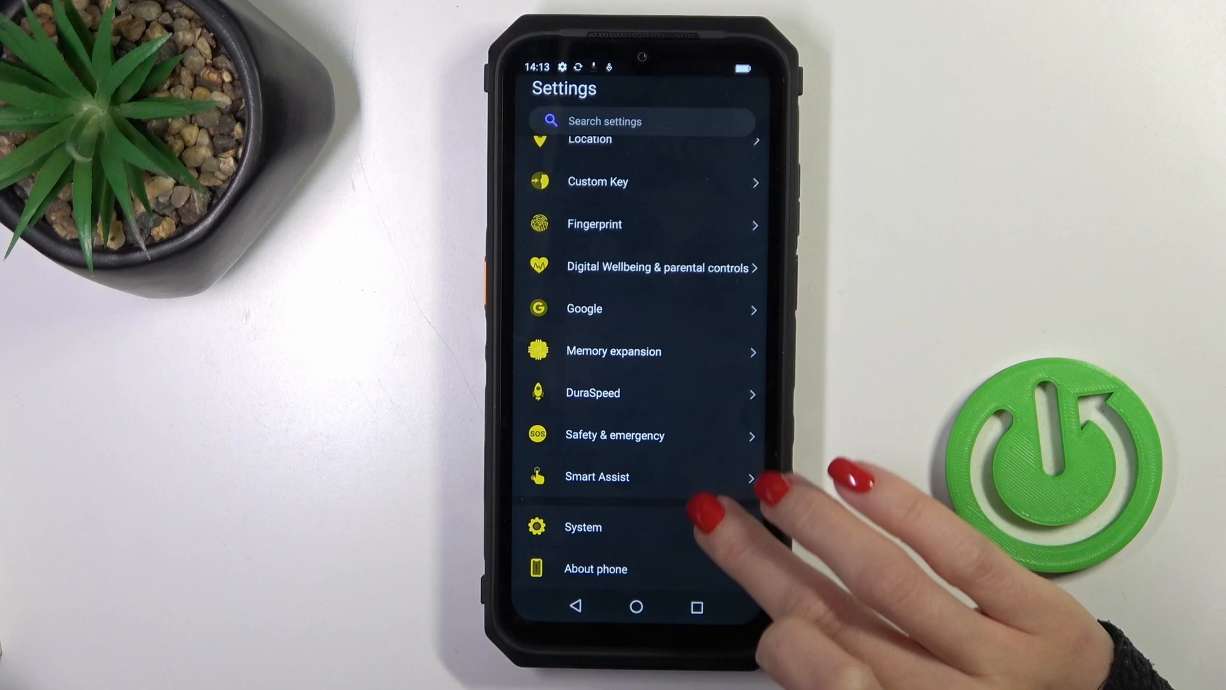
Step: Open System update, check for updates, and dismiss the 'Network is not available' warning
{"action": "left_click", "coordinate": [582, 526]}
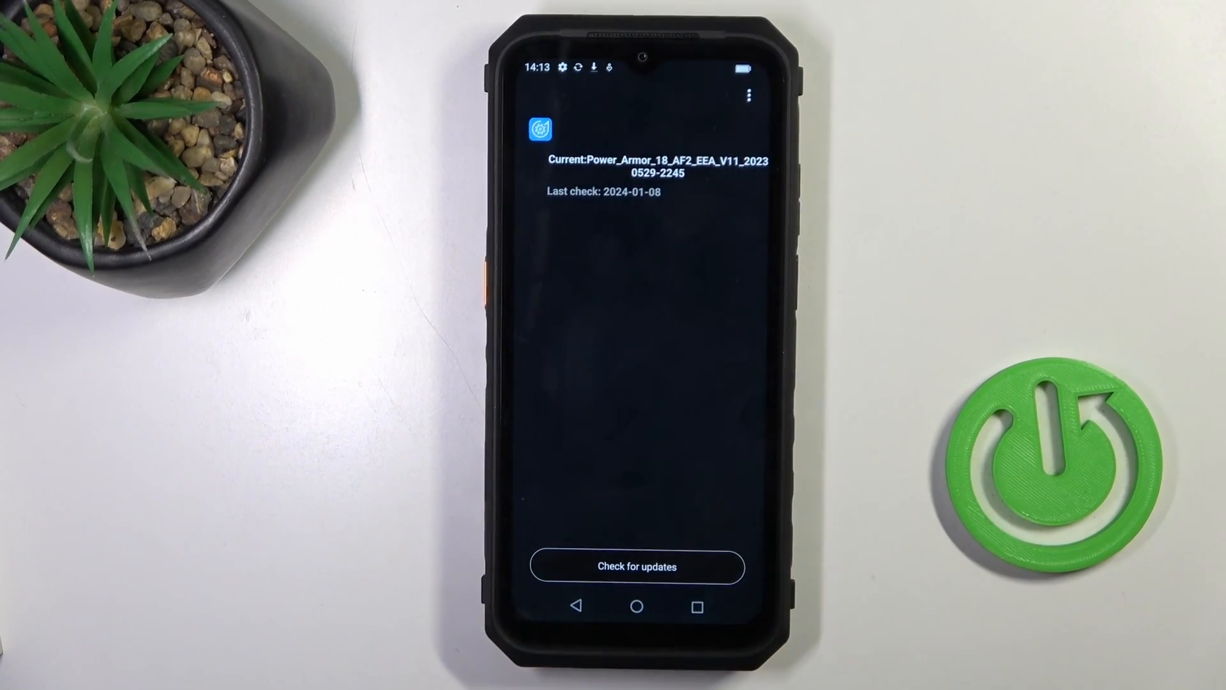
{"action": "left_click", "coordinate": [637, 566]}
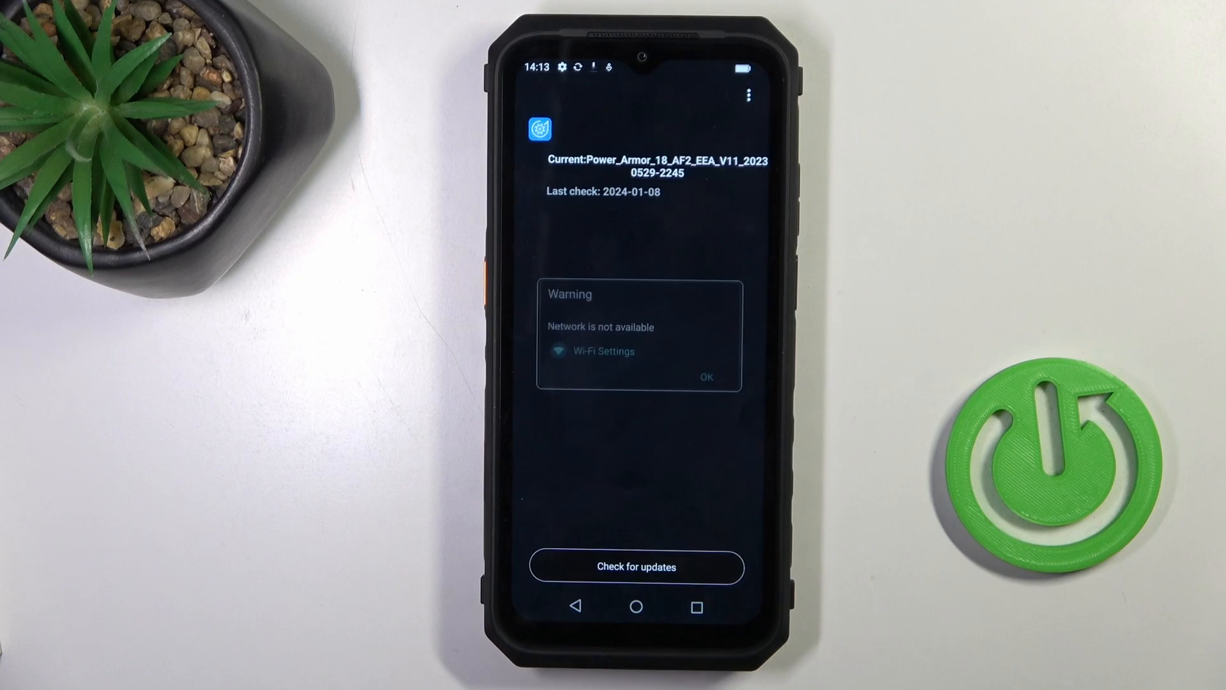
{"action": "left_click", "coordinate": [704, 377]}
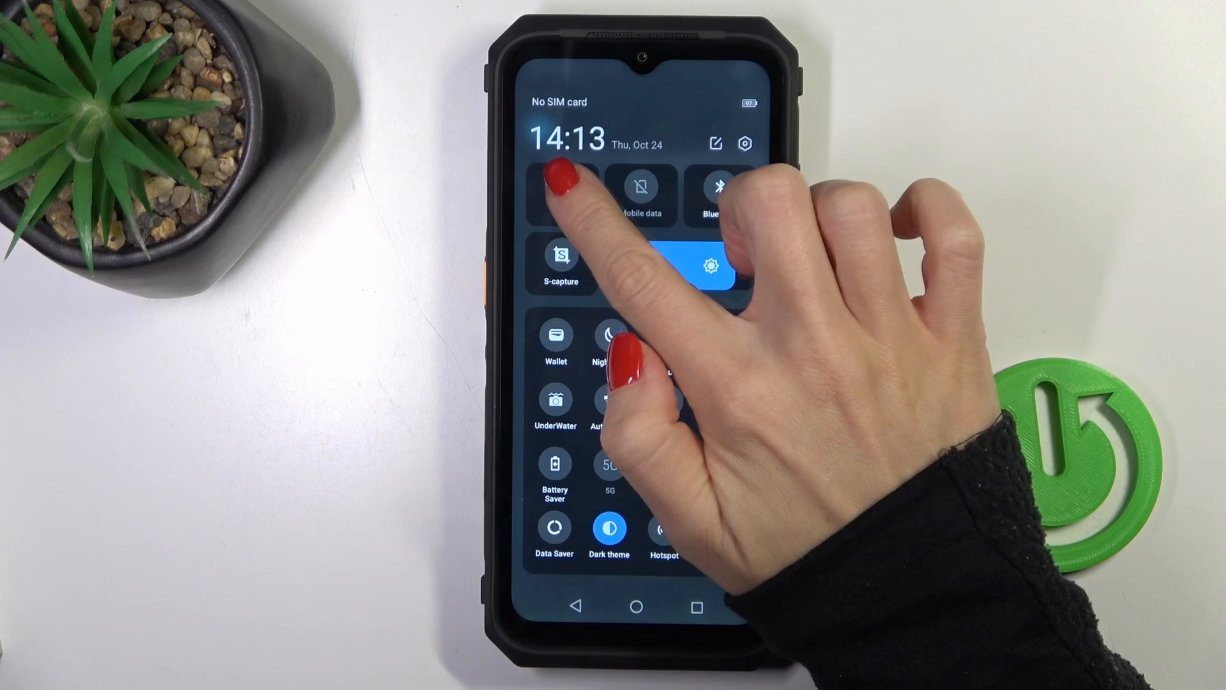
Step: Turn on Wi-Fi from the Quick Settings tile
{"action": "left_click", "coordinate": [554, 187]}
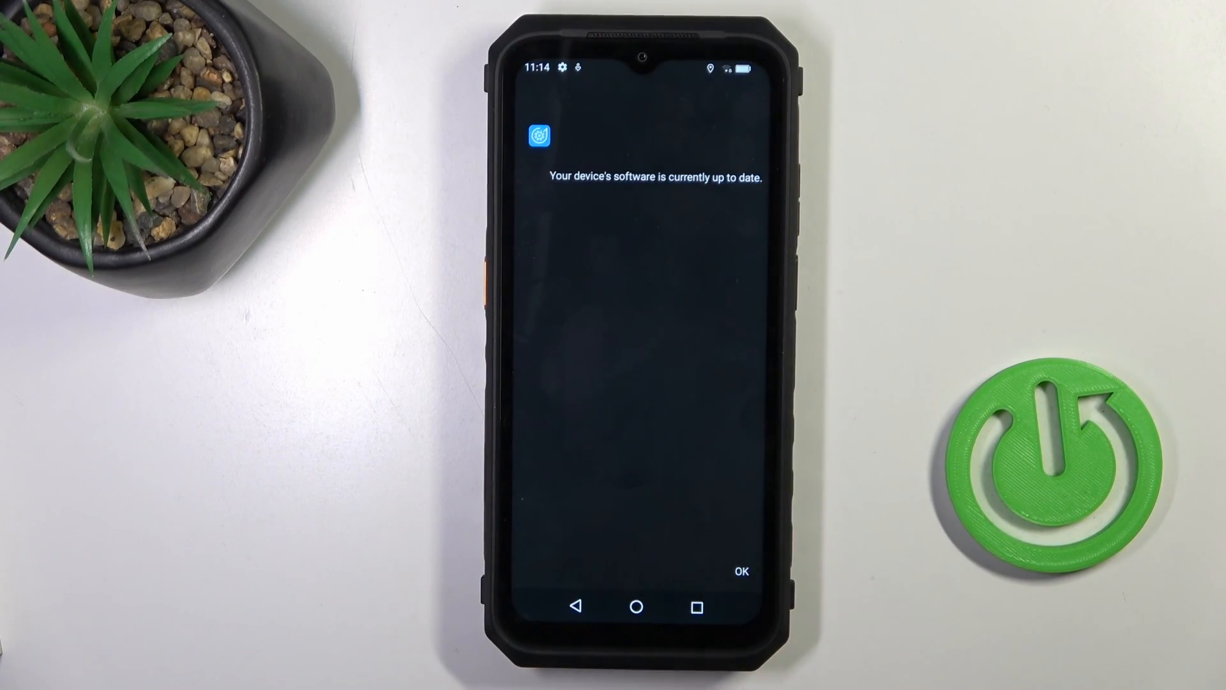
Step: Re-check for updates, acknowledge 'software is currently up to date', and return Home
{"action": "left_click", "coordinate": [740, 570]}
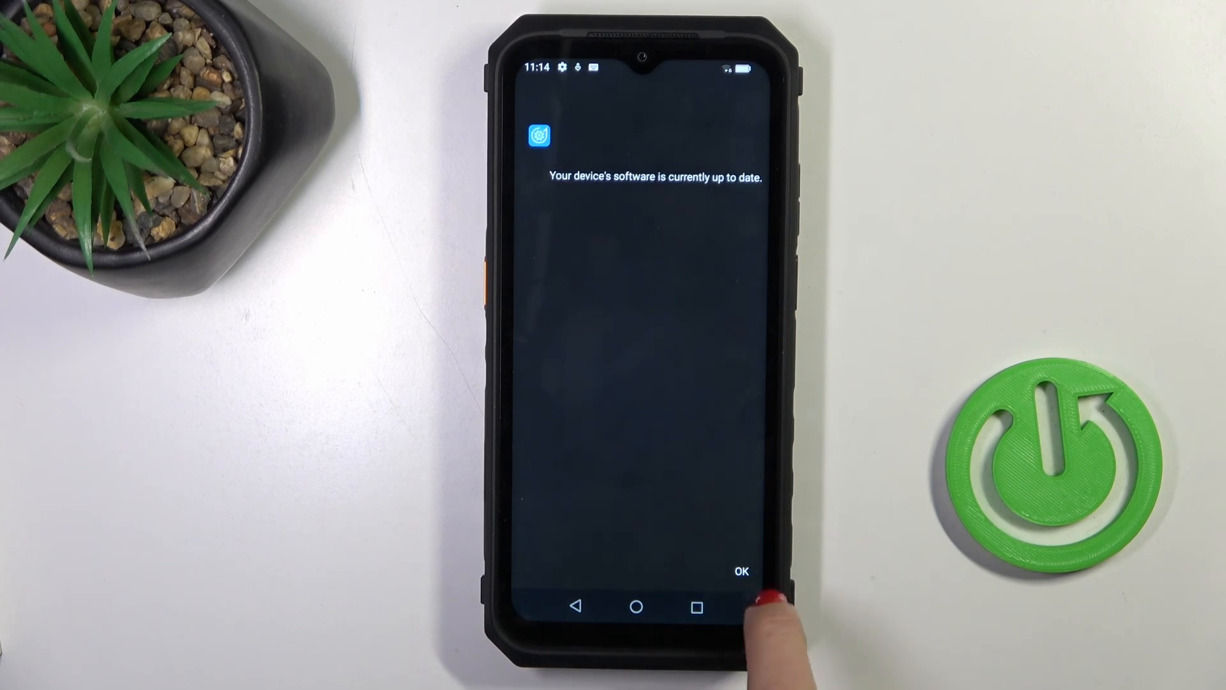
{"action": "left_click", "coordinate": [739, 571]}
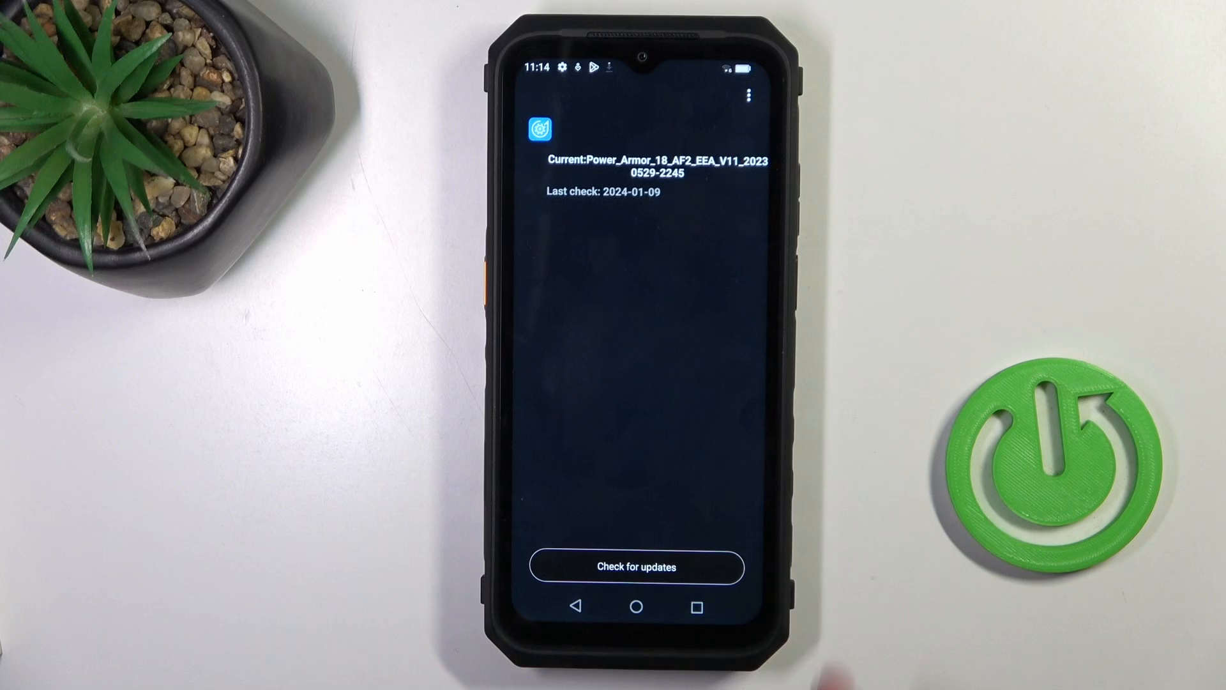
{"action": "left_click", "coordinate": [636, 606]}
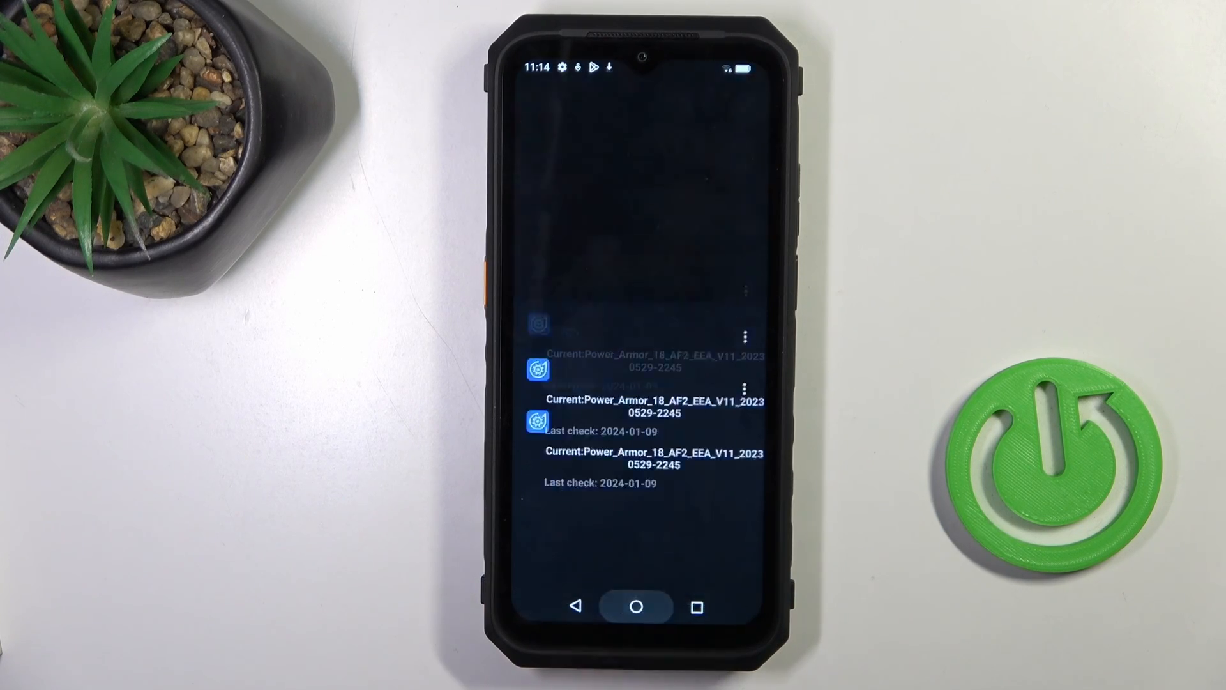